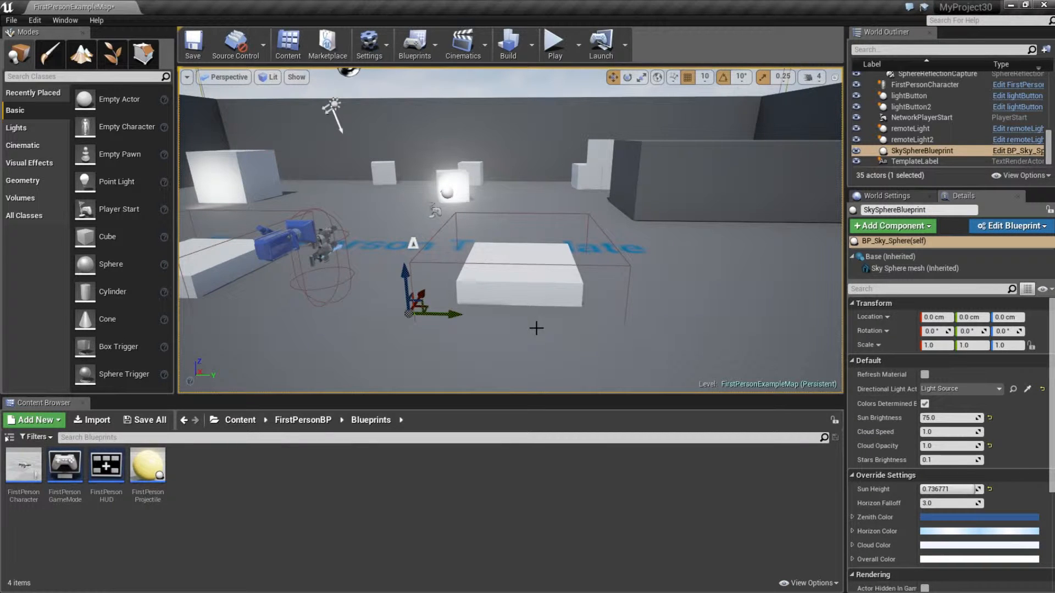
mouse_move(555, 285)
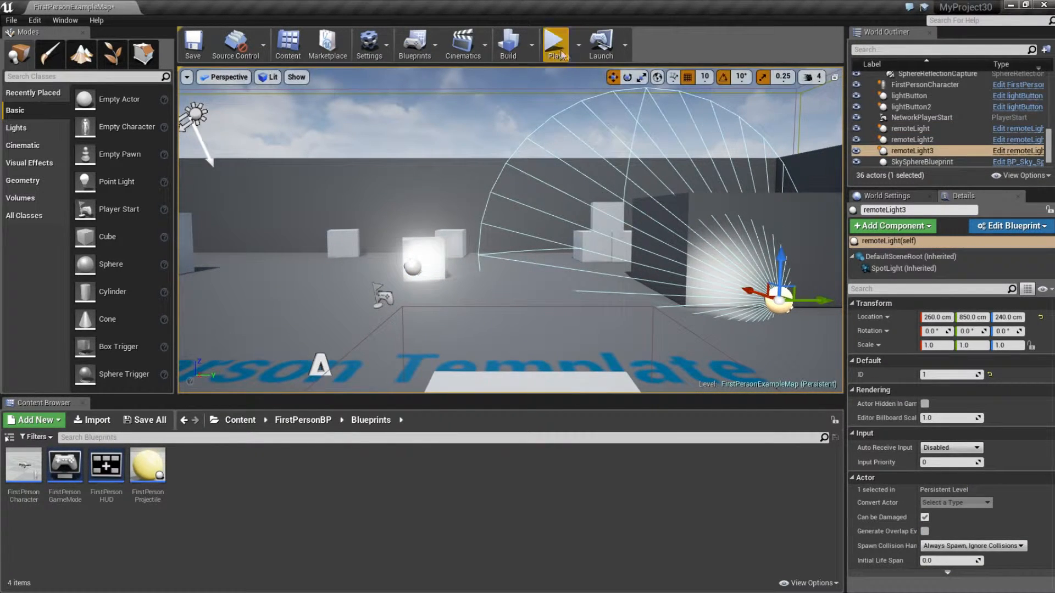
Step: Place a third remote spotlight so World Outliner lists remoteLight3
left_click(555, 44)
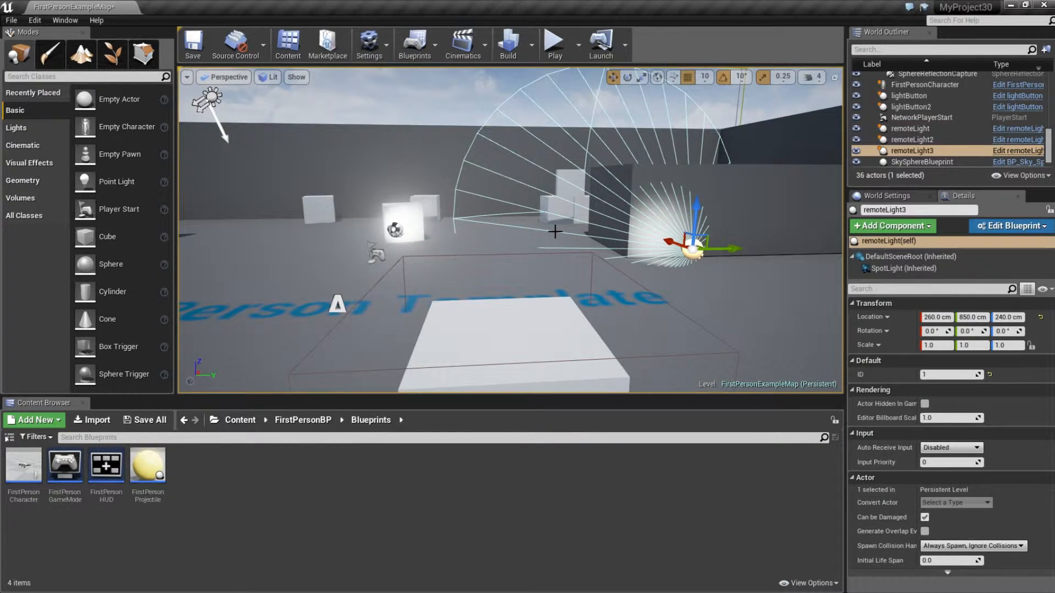
Step: In the Level Blueprint, switch currentRemoteLight's variable type toward an array, raising the confirmation
left_click(414, 44)
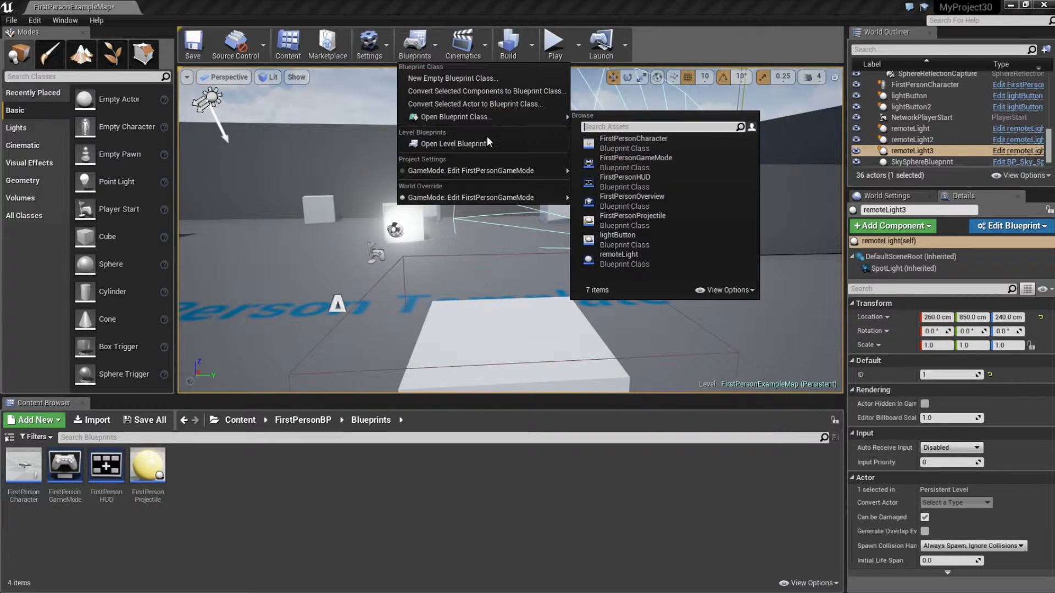
left_click(618, 238)
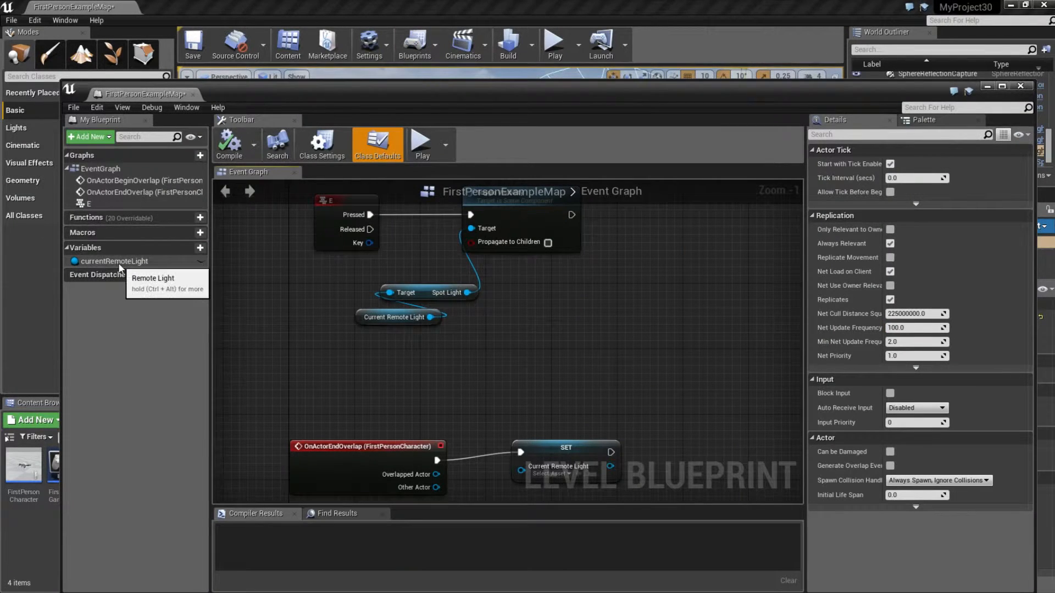
left_click(113, 262)
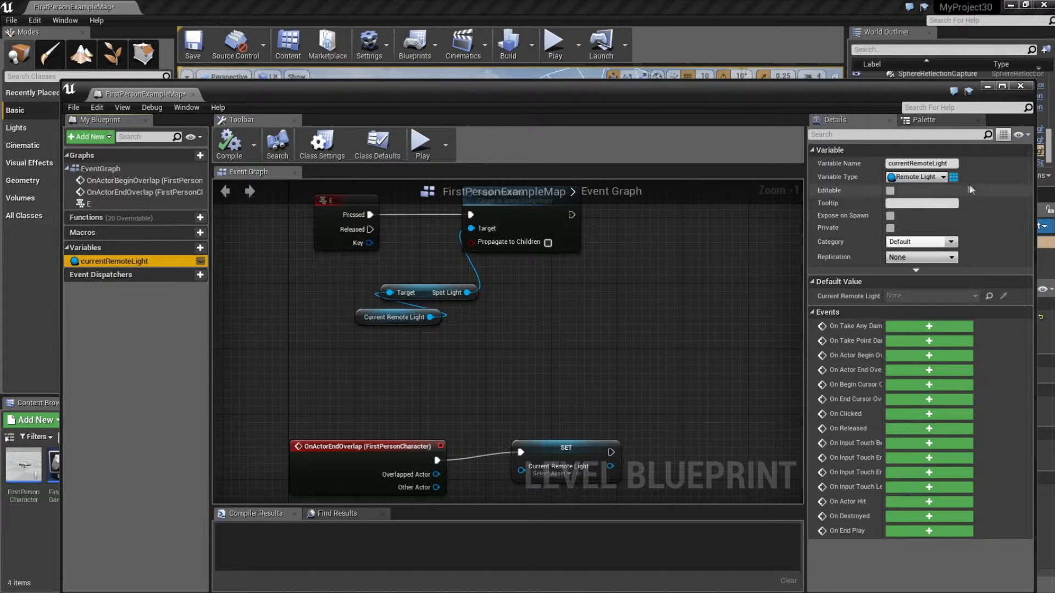
left_click(946, 176)
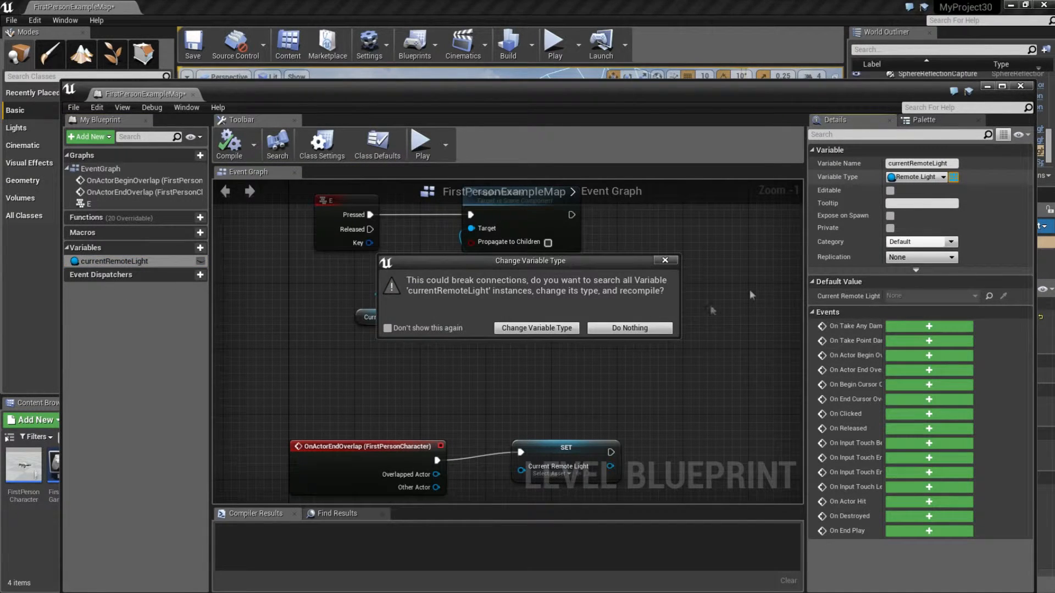
Step: Confirm the type change so currentRemoteLight becomes an array
left_click(535, 327)
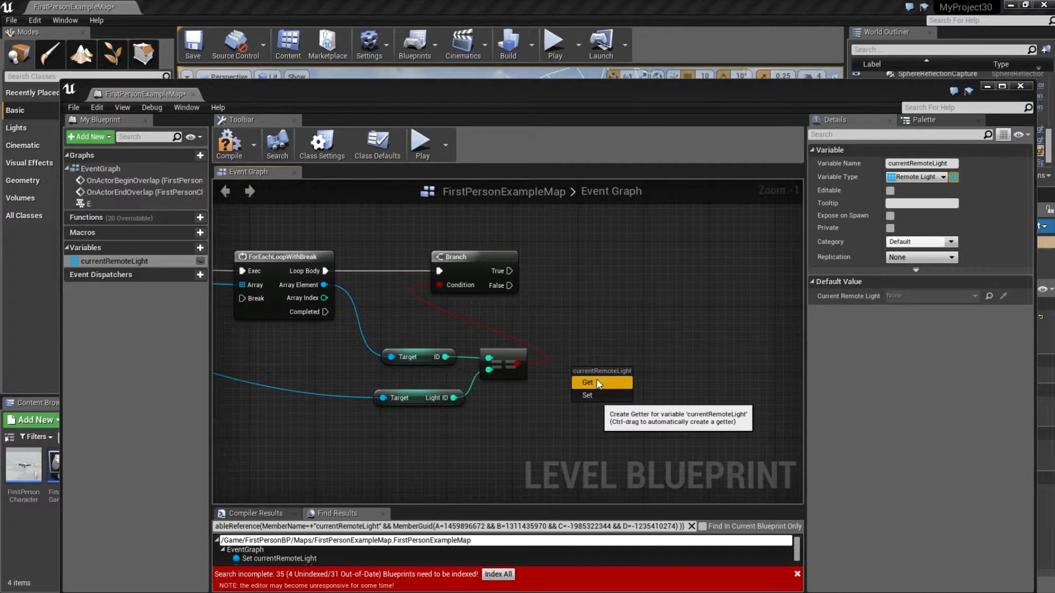
Step: Feed Branch True and the Array Element into an Add node on currentRemoteLight
left_click(587, 383)
type("add")
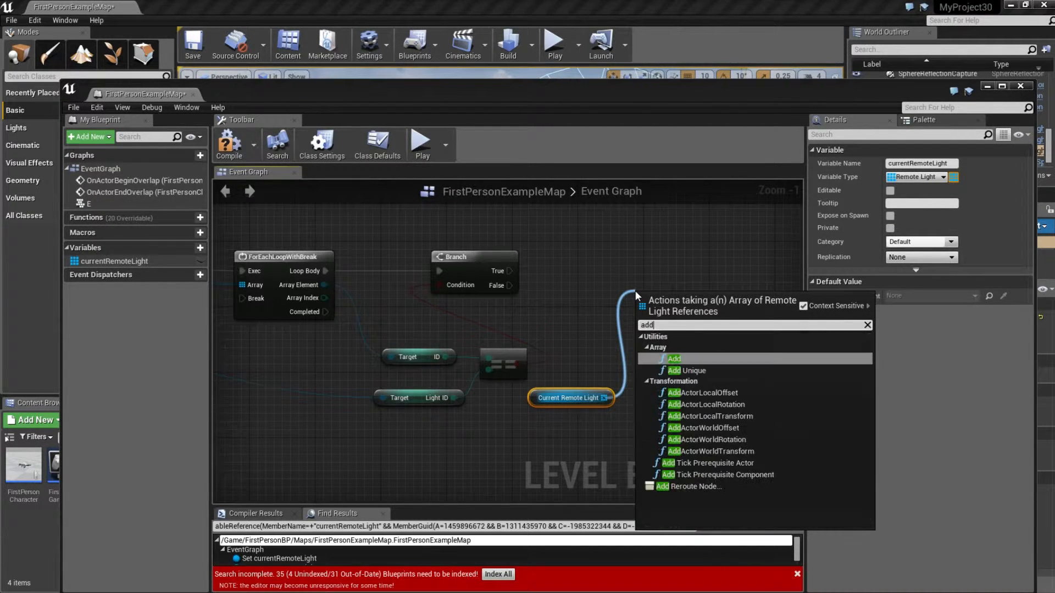
left_click(673, 358)
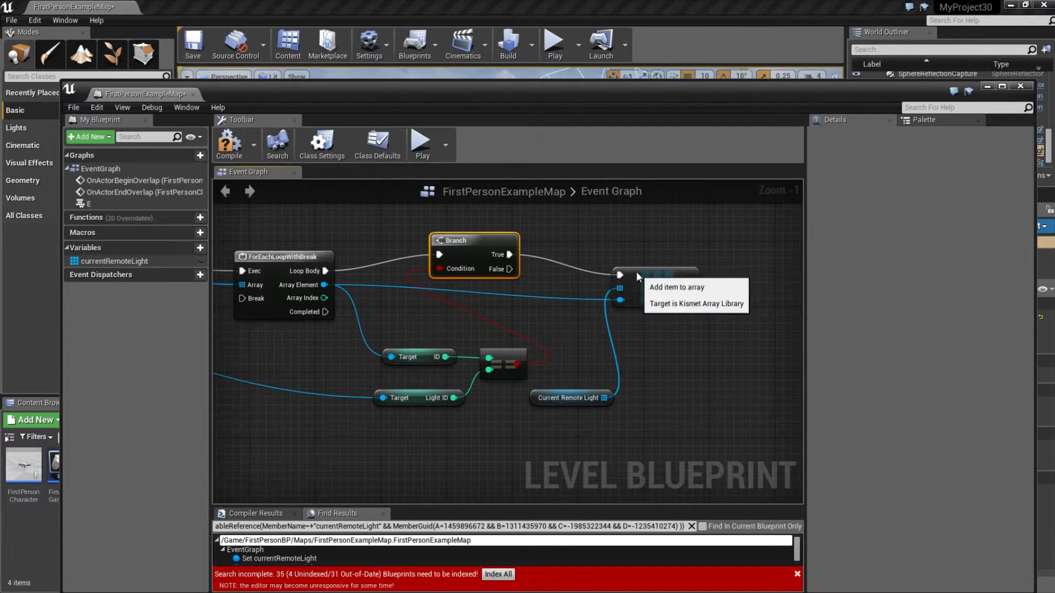
scroll("down", 3)
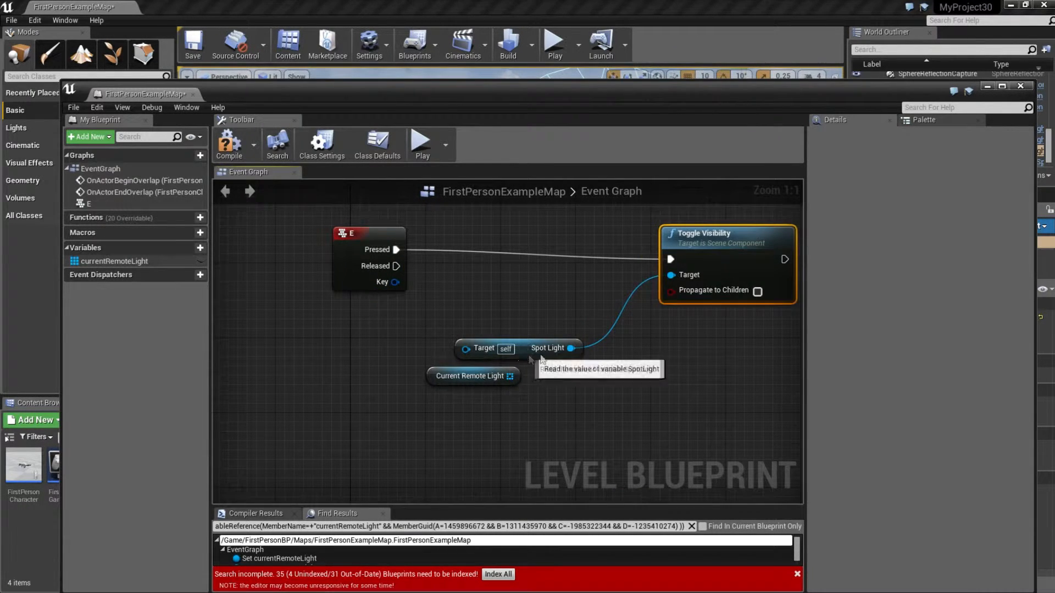
Step: Route the E Pressed event through a ForEachLoop whose Loop Body drives Toggle Visibility
left_click_drag(473, 376, 409, 376)
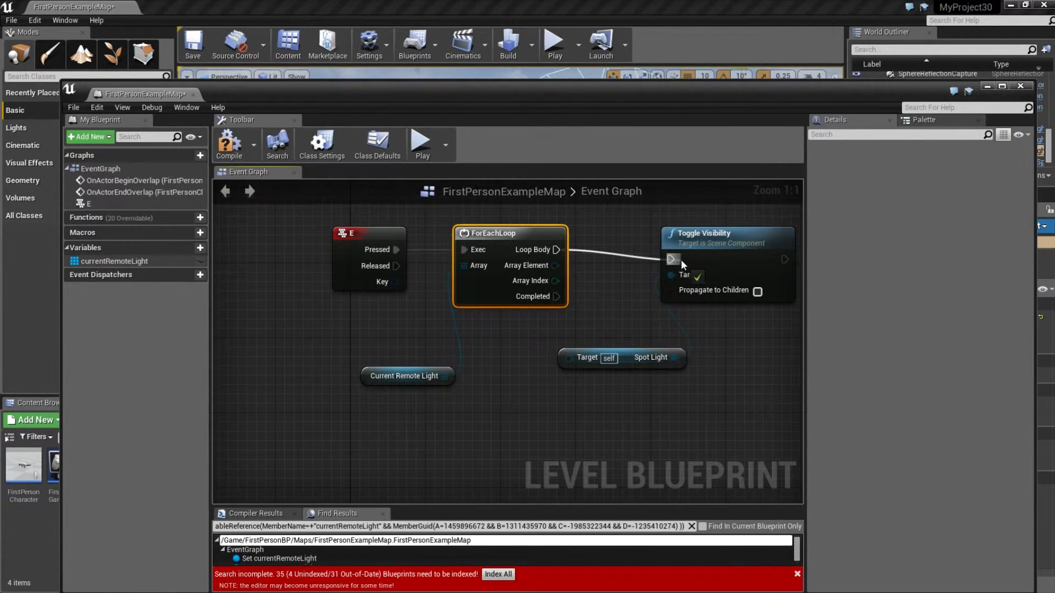
left_click(404, 376)
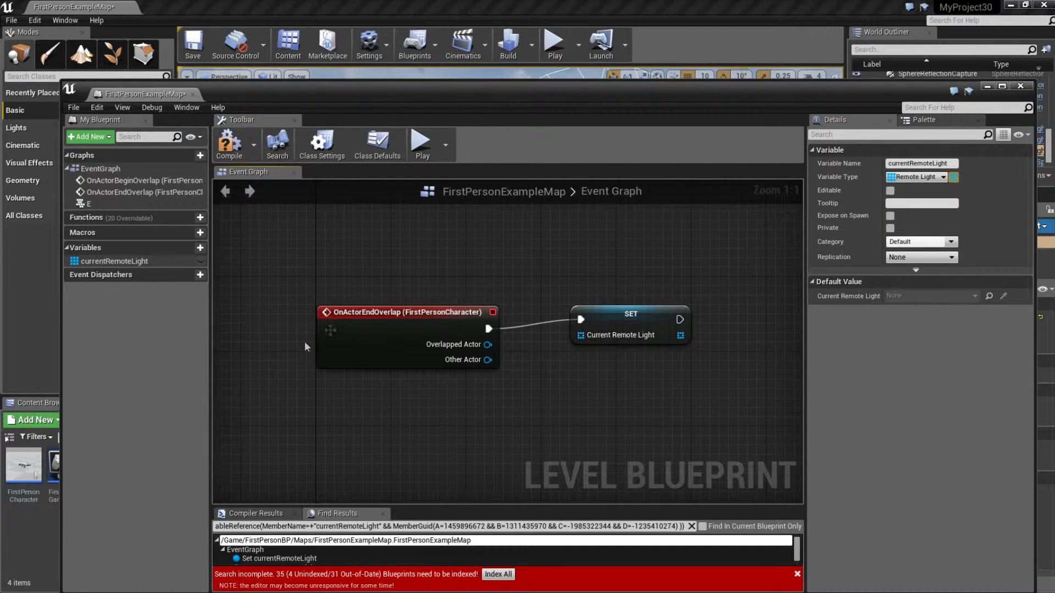
Step: Replace the SET node with a Clear on currentRemoteLight wired from OnActorEndOverlap
left_click(405, 310)
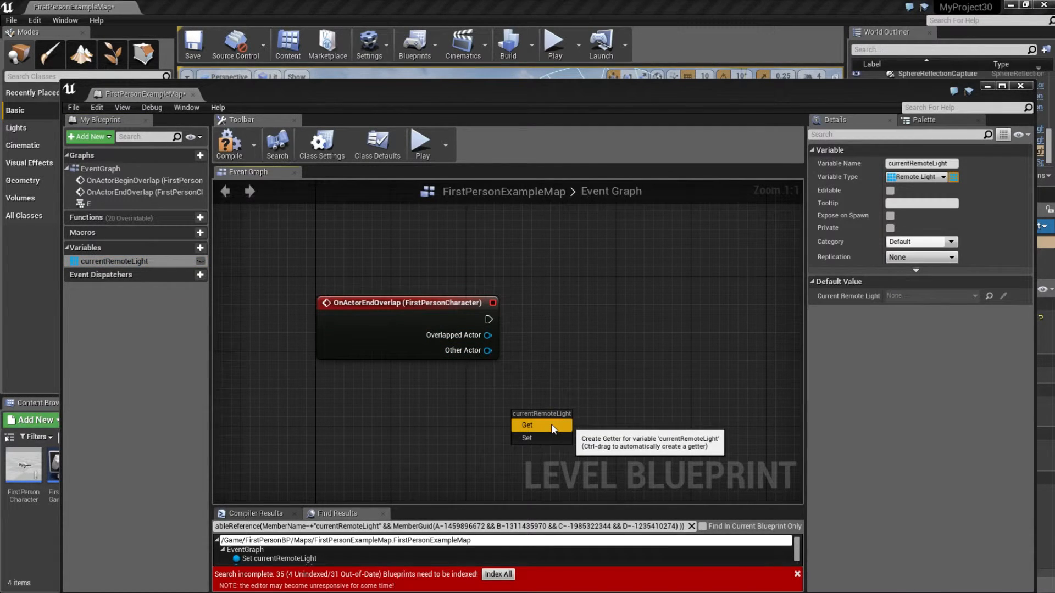
left_click(526, 425)
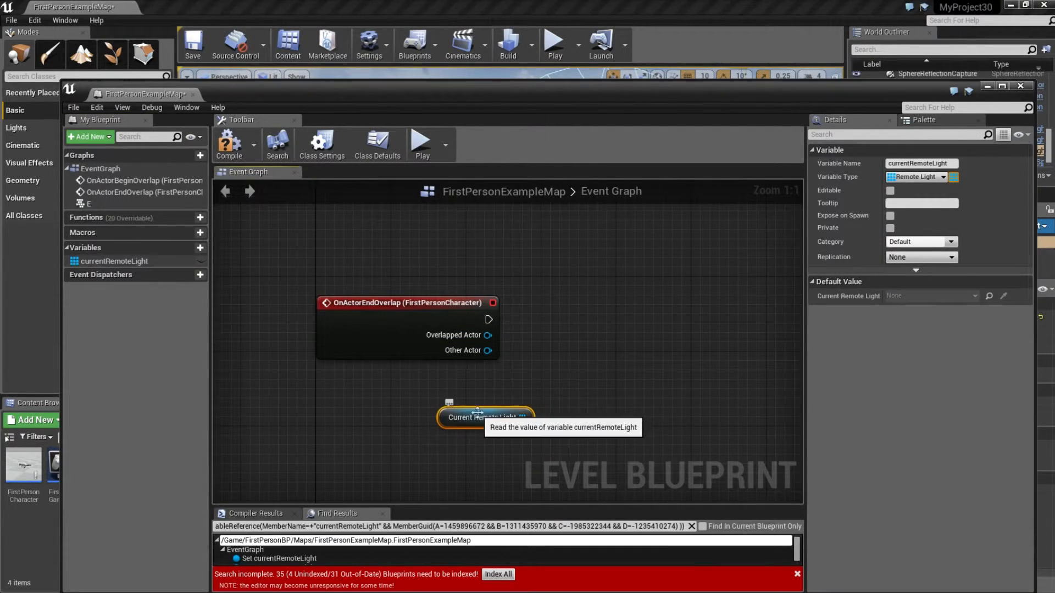
left_click_drag(525, 418, 582, 320)
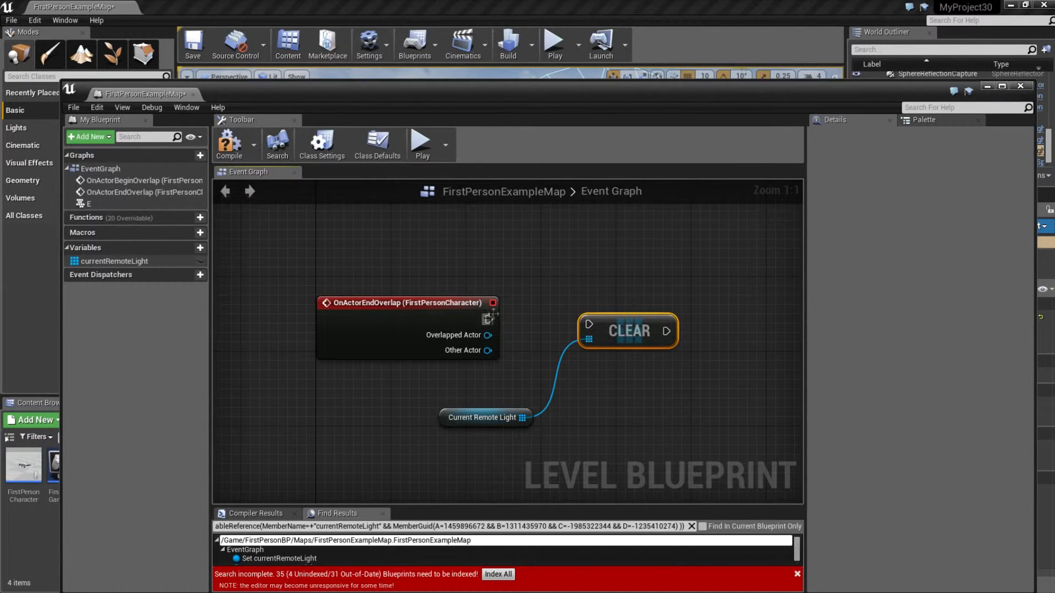
left_click_drag(489, 319, 587, 323)
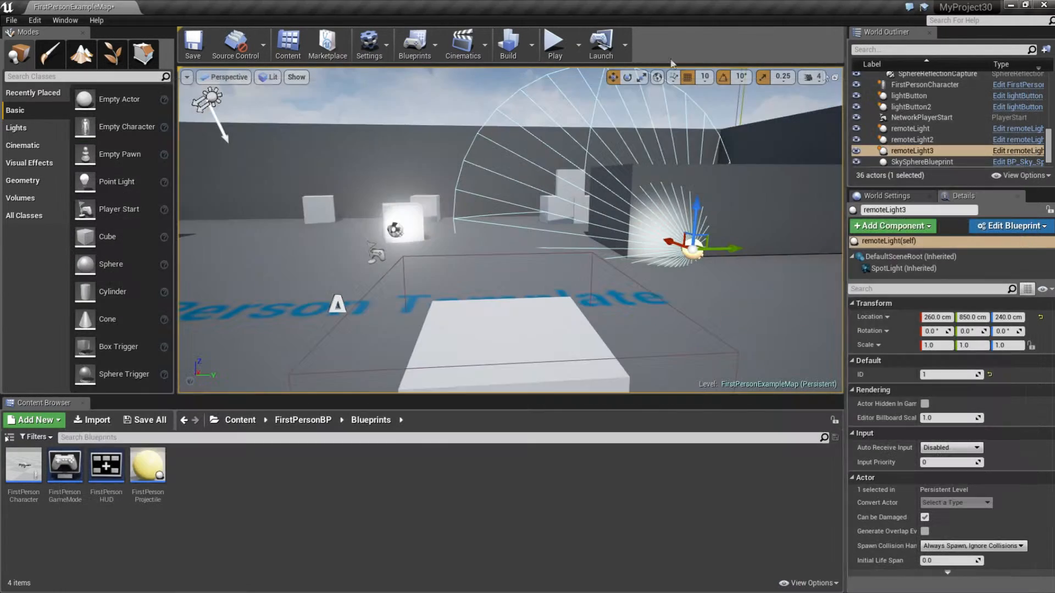
Step: Set remoteLight3's ID to 2 and start a play session to test the lights
left_click(553, 41)
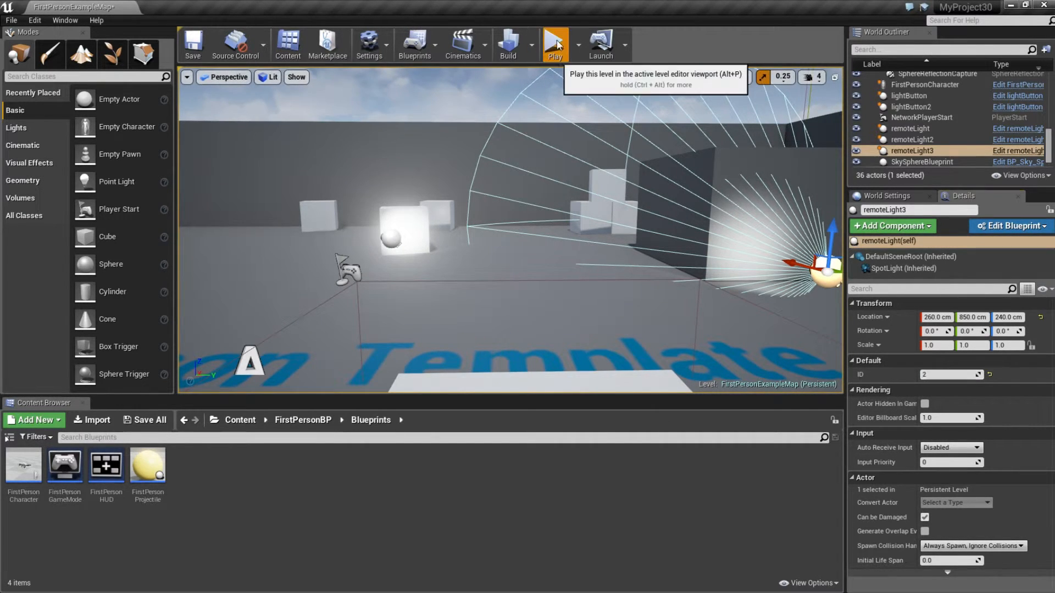
left_click(554, 44)
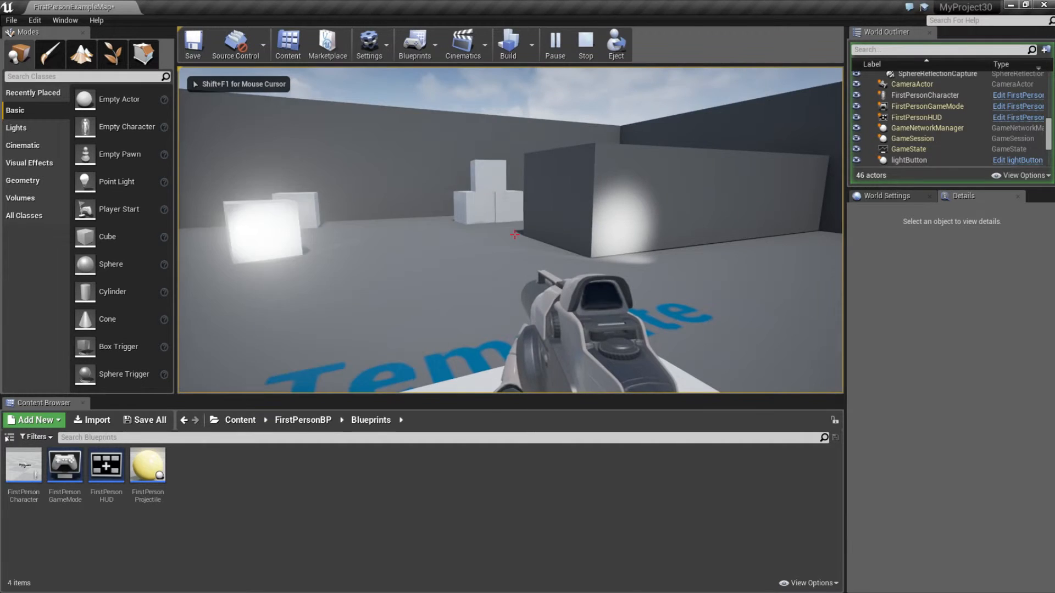